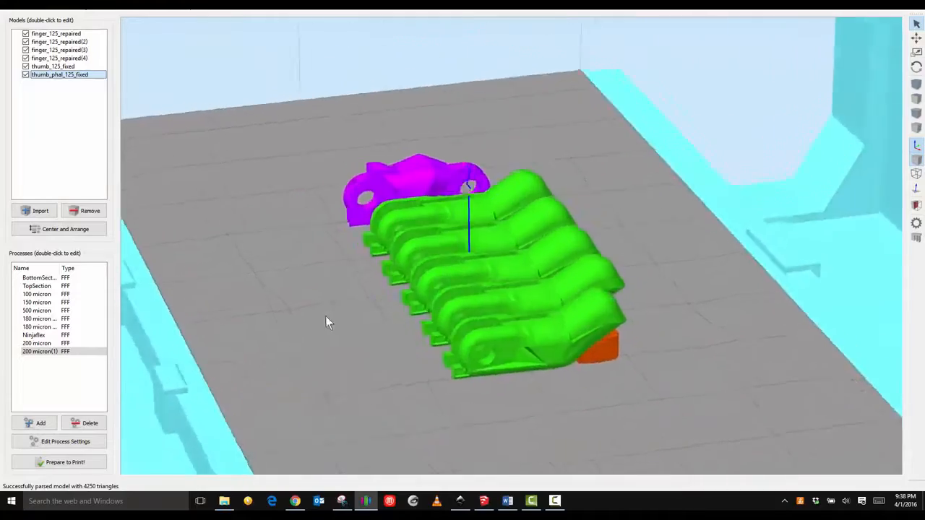
# Orbit around the sliced hand parts and wind the toolpath preview back to line 278876.
pyautogui.moveTo(327, 322); pyautogui.dragTo(226, 173)
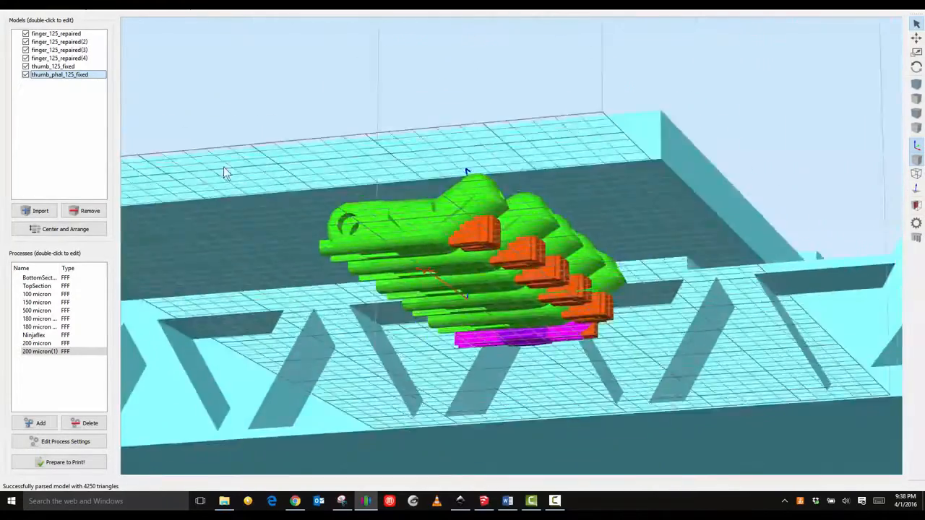
pyautogui.moveTo(228, 173); pyautogui.dragTo(549, 122)
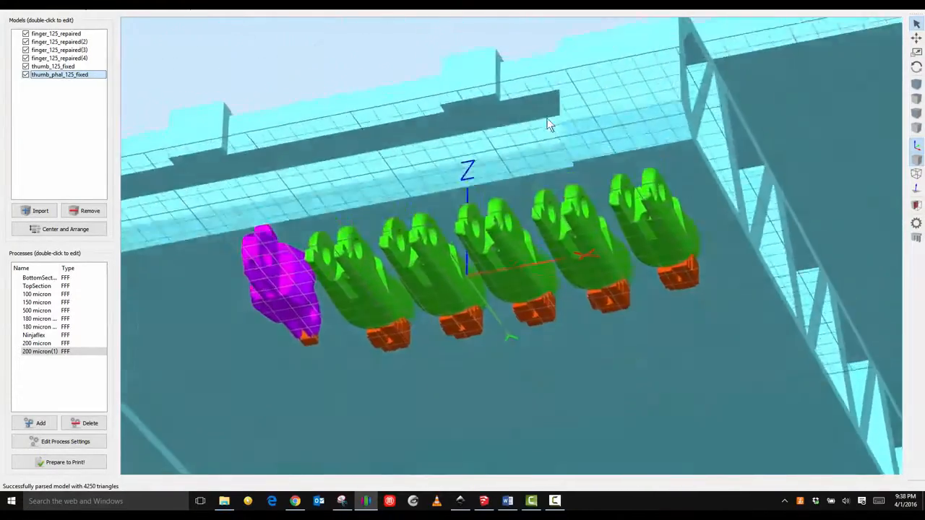
pyautogui.moveTo(549, 123); pyautogui.dragTo(470, 398)
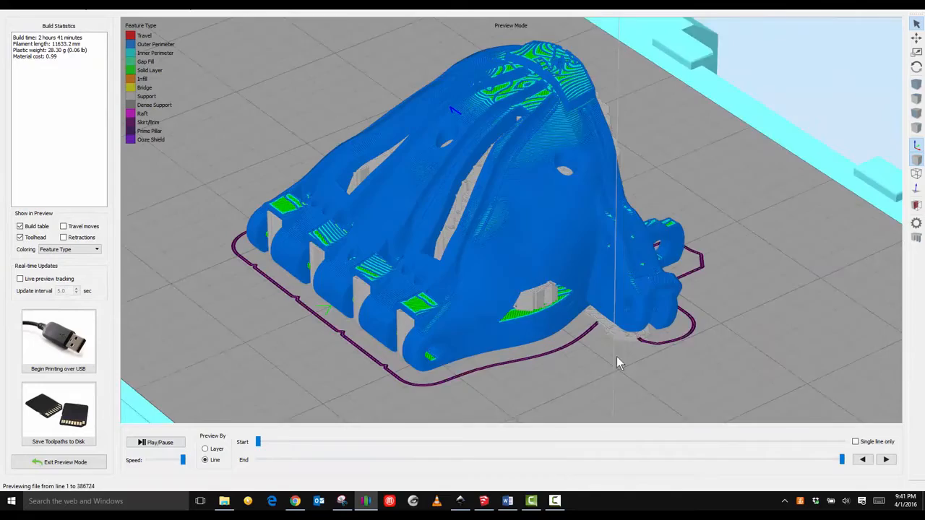
pyautogui.moveTo(842, 459); pyautogui.dragTo(678, 459)
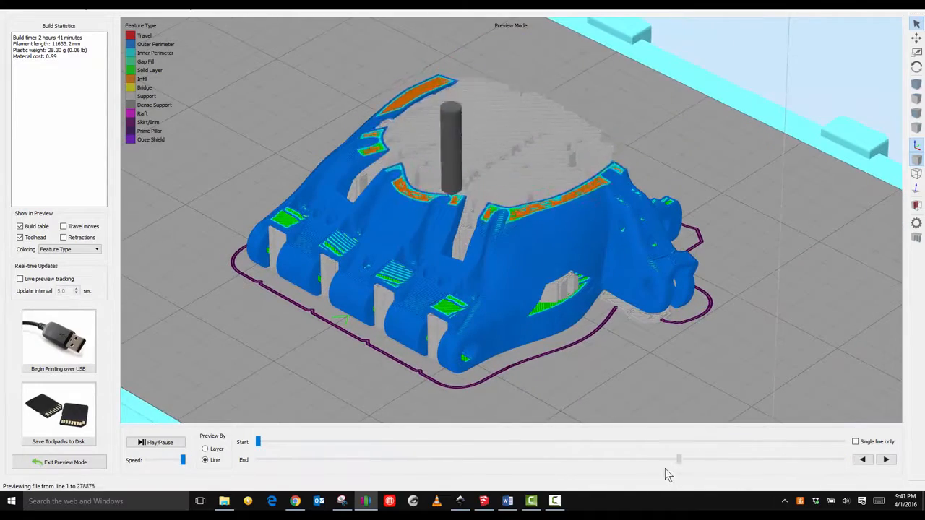